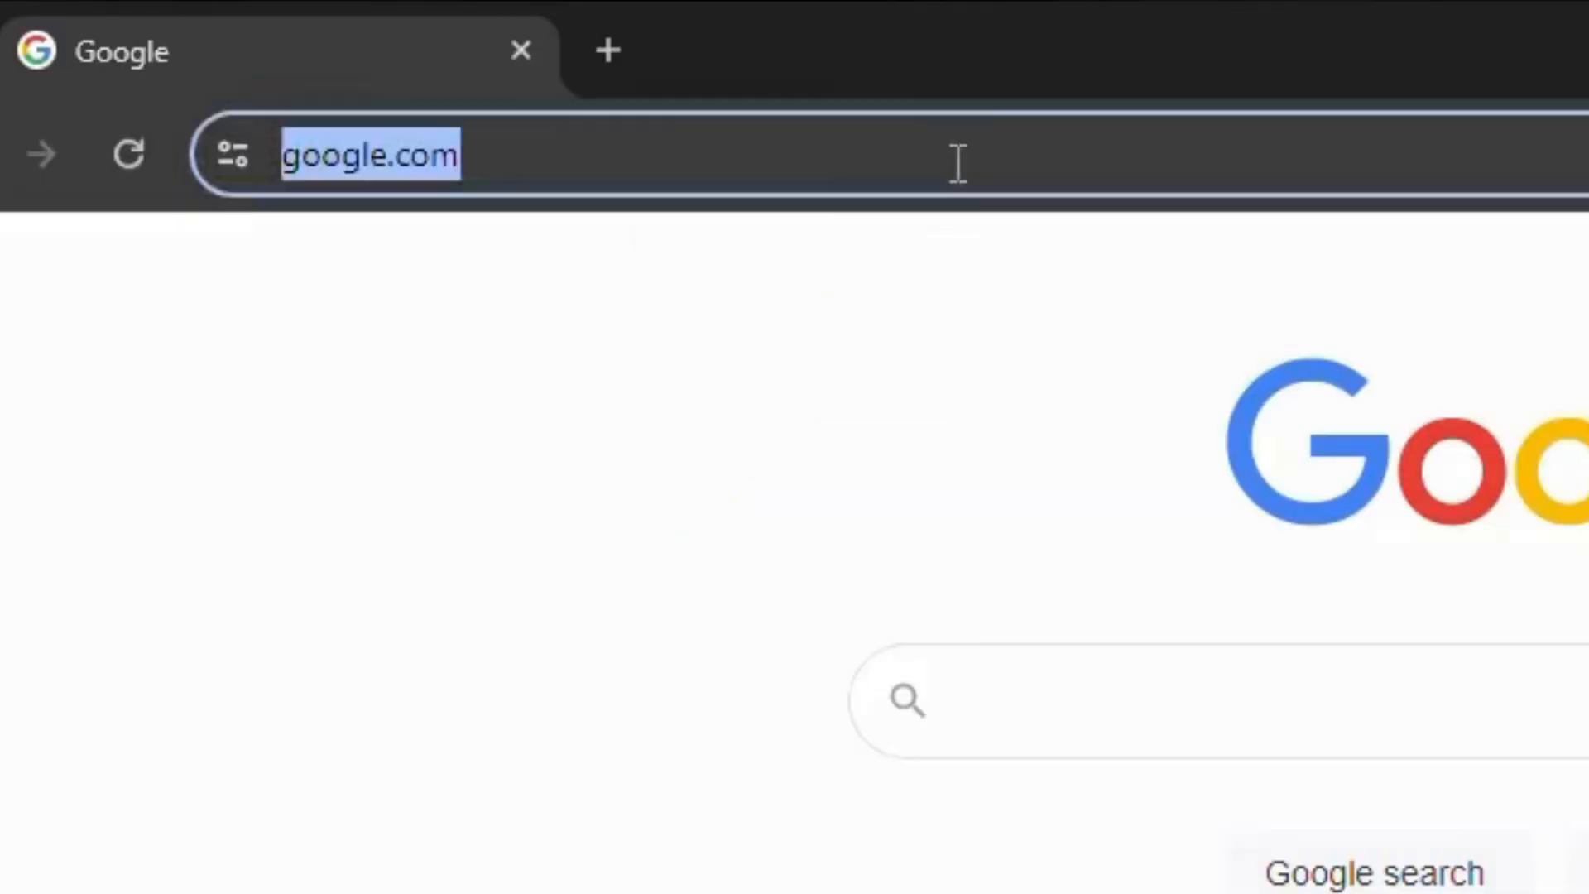
Navigate to coursera.gq to load the Rammerhead proxy site.
{"action": "type", "text": "coursera.gq"}
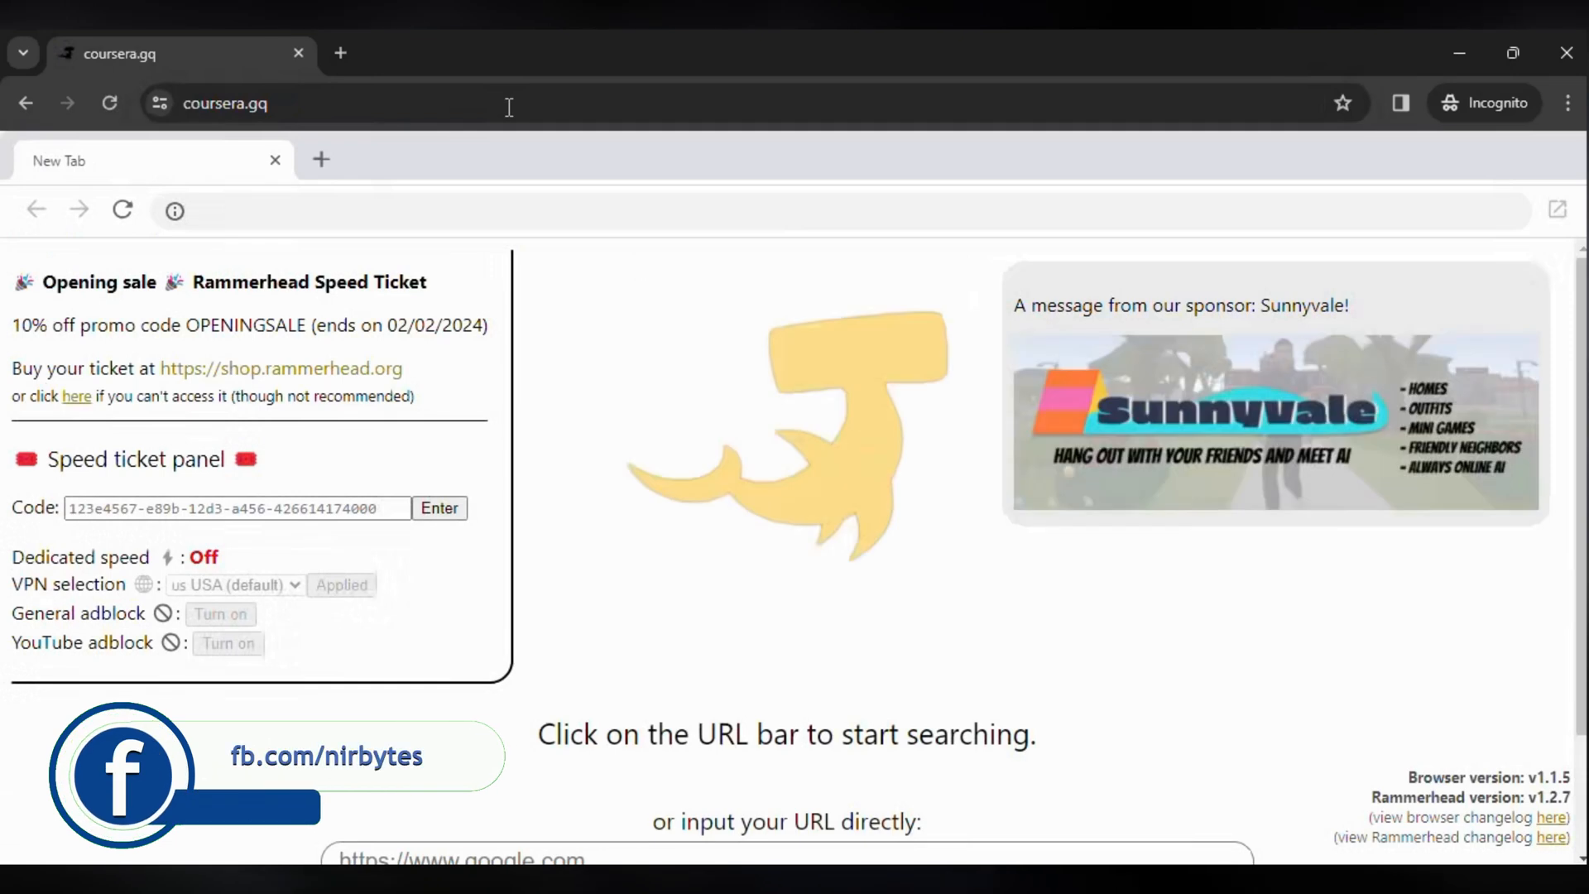
Enter roblox.com/login into the proxy's direct URL field.
{"action": "scroll", "scroll_direction": "down", "scroll_amount": 3}
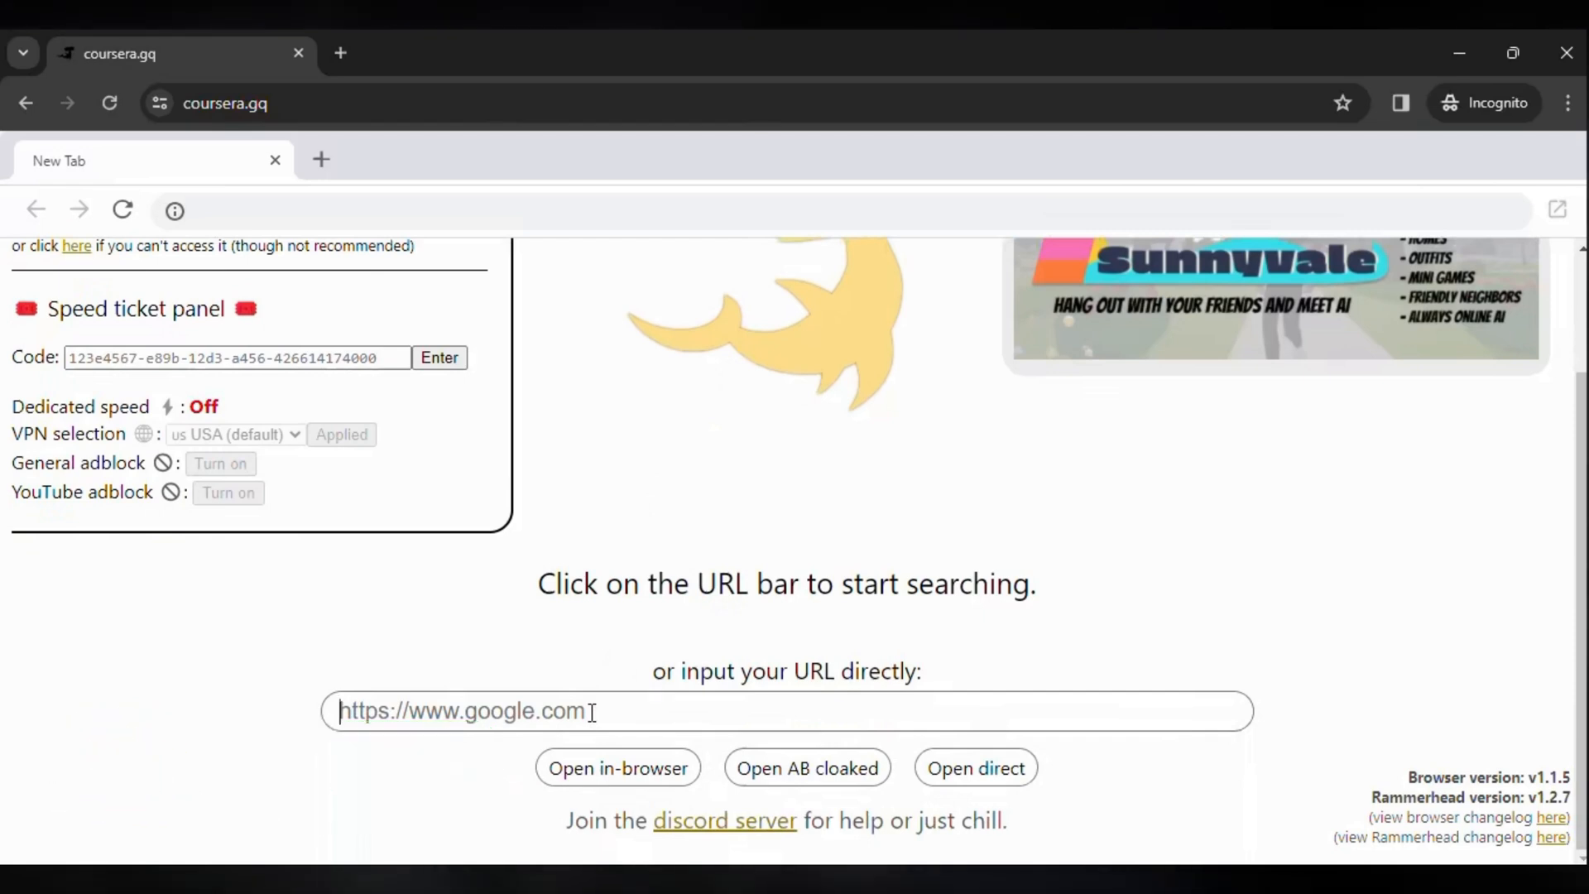
{"action": "type", "text": "roblox.com"}
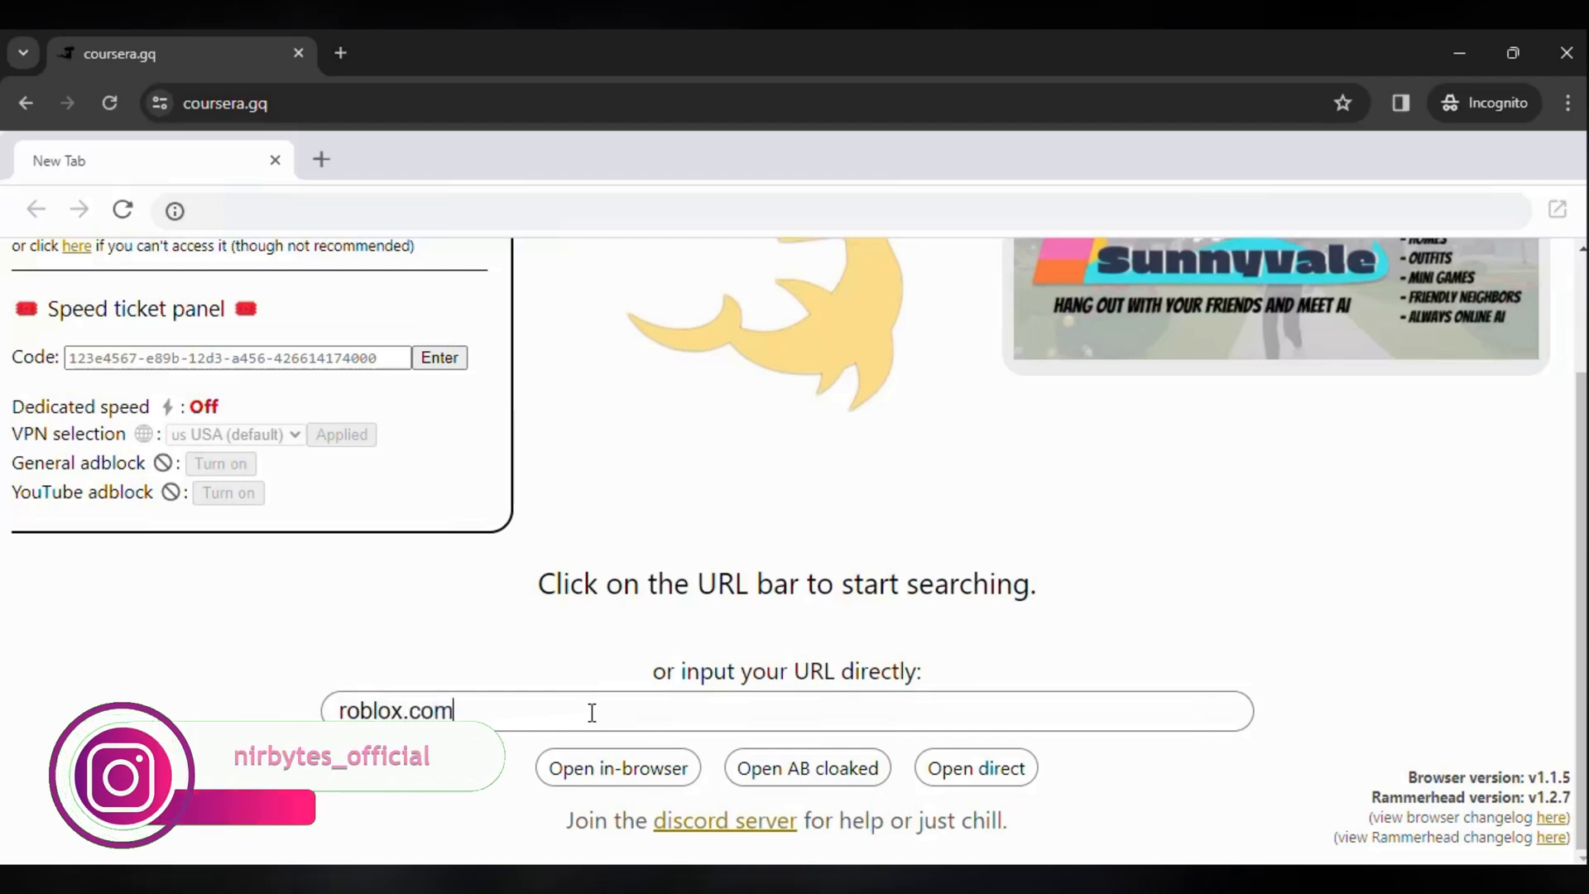
{"action": "type", "text": "/logi"}
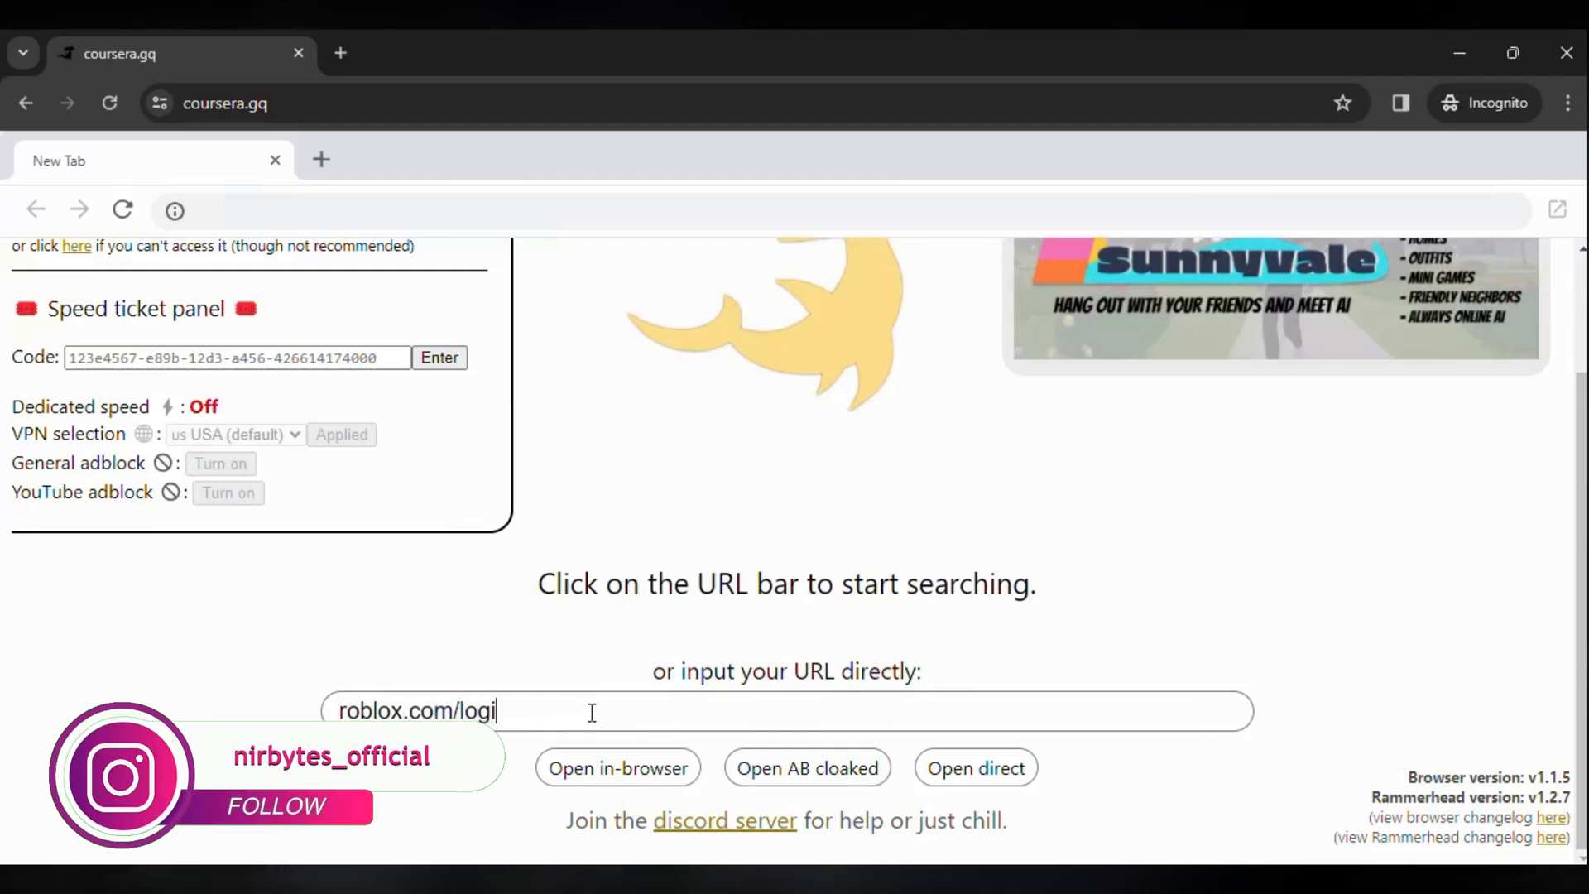
{"action": "type", "text": "n"}
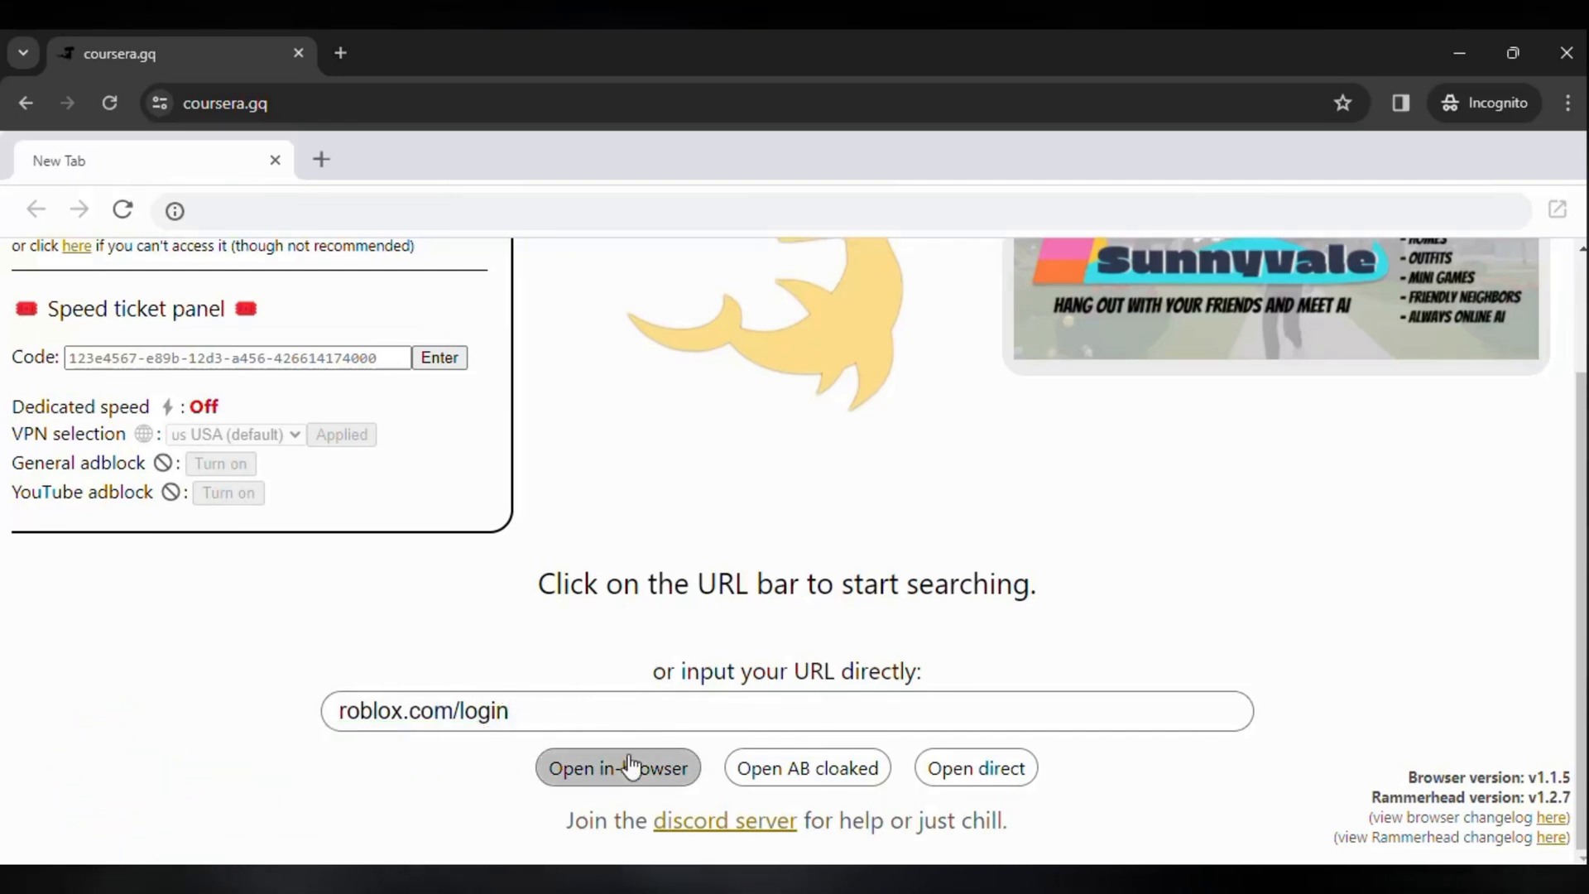
Load roblox.com/login inside the proxy browser via Open in-browser.
{"action": "left_click", "coordinate": [618, 766]}
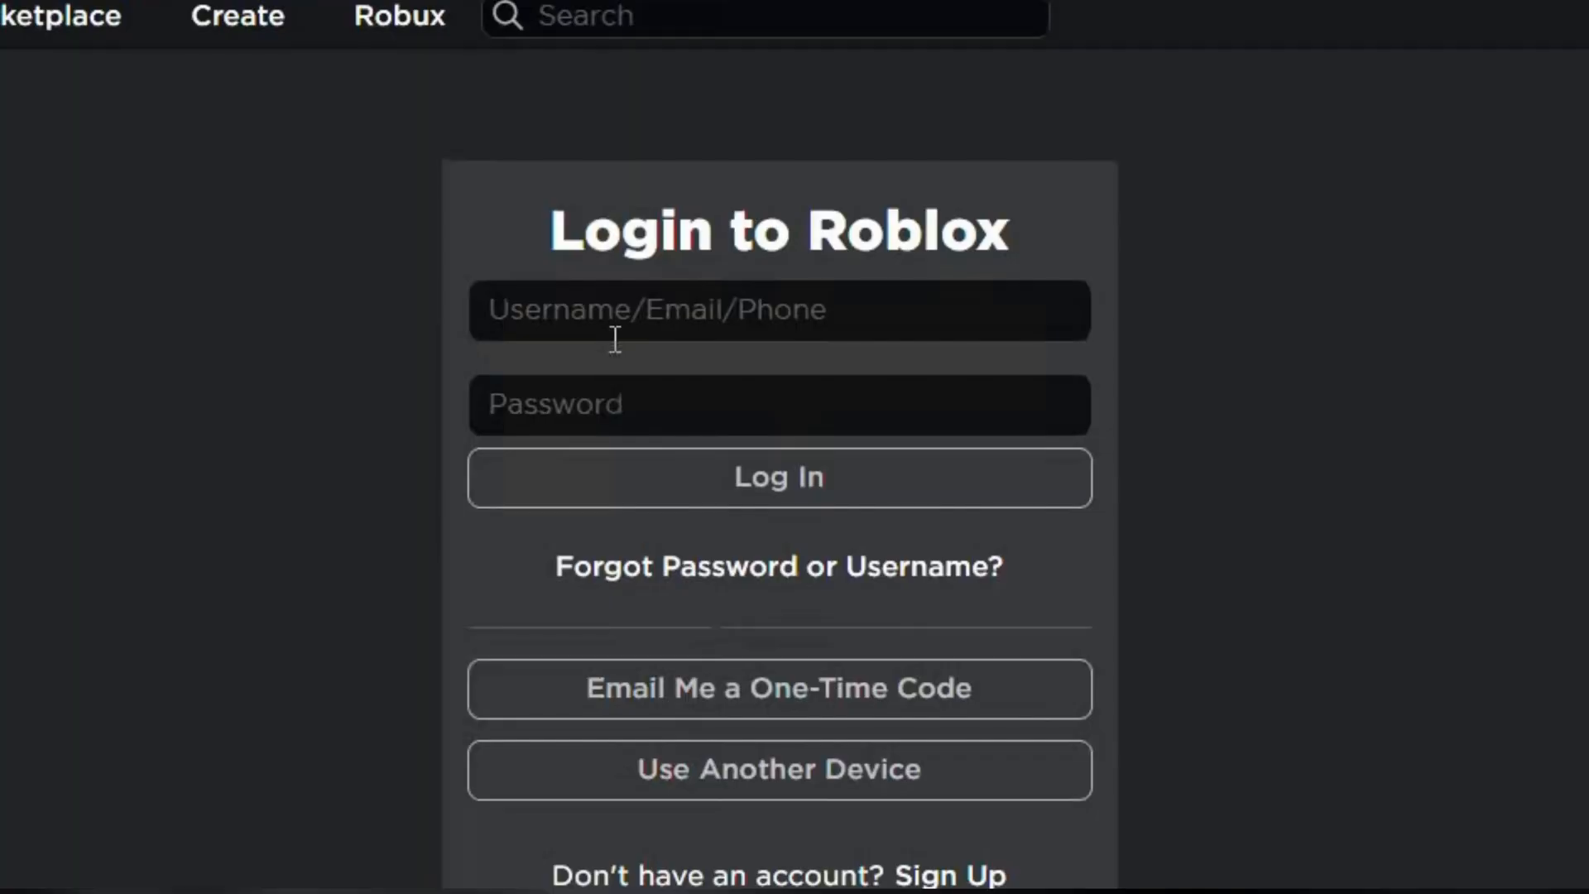
Fill the Roblox username field with asdjlkfl and enter a password.
{"action": "left_click", "coordinate": [780, 310]}
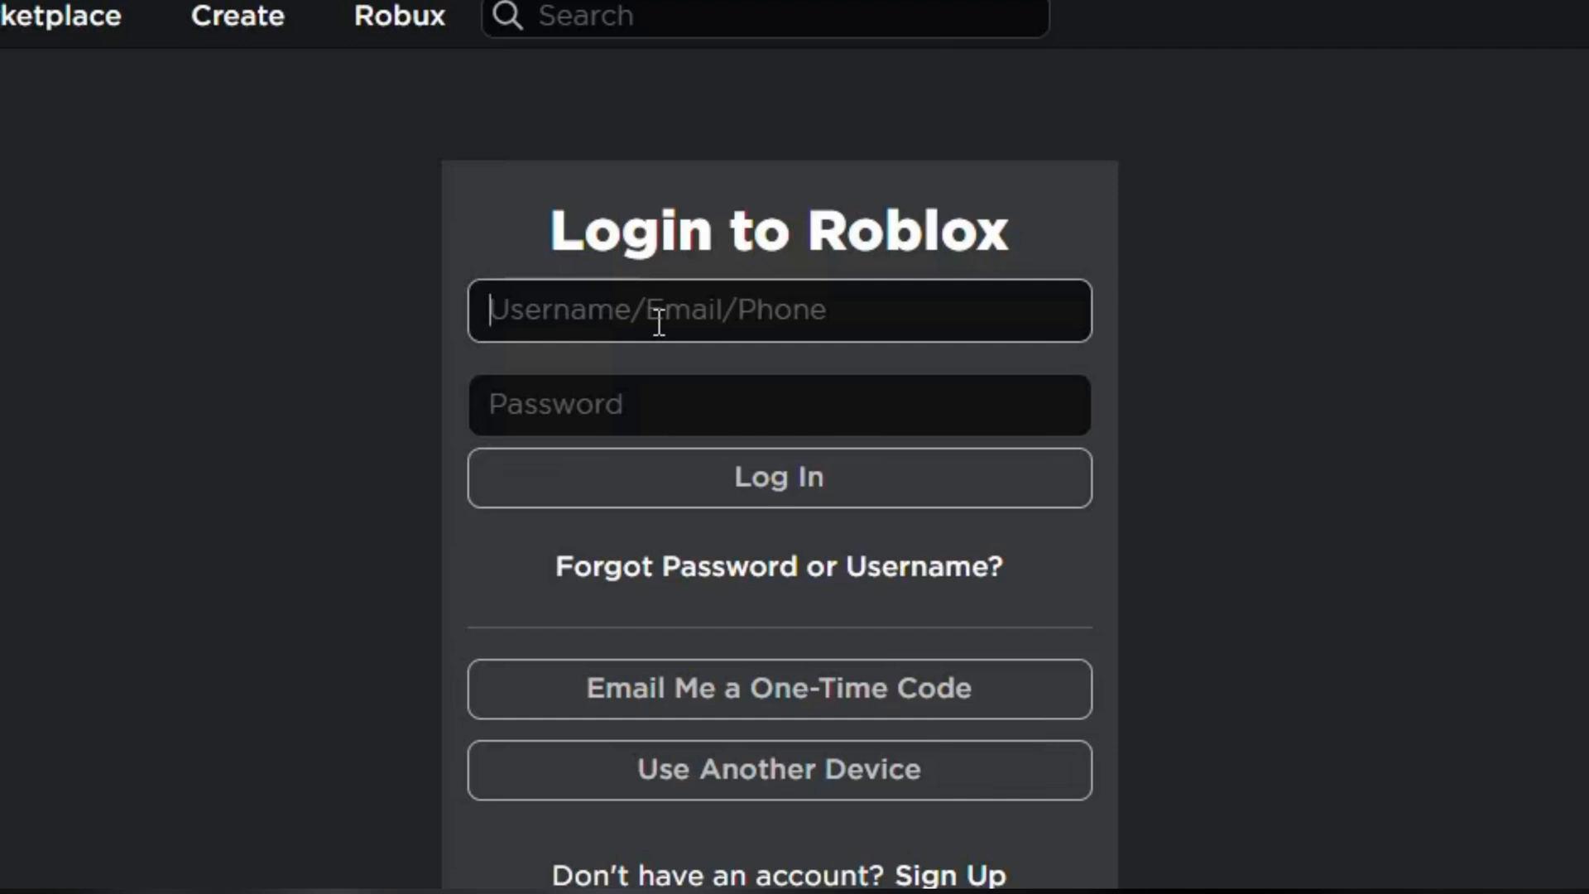
{"action": "type", "text": "a"}
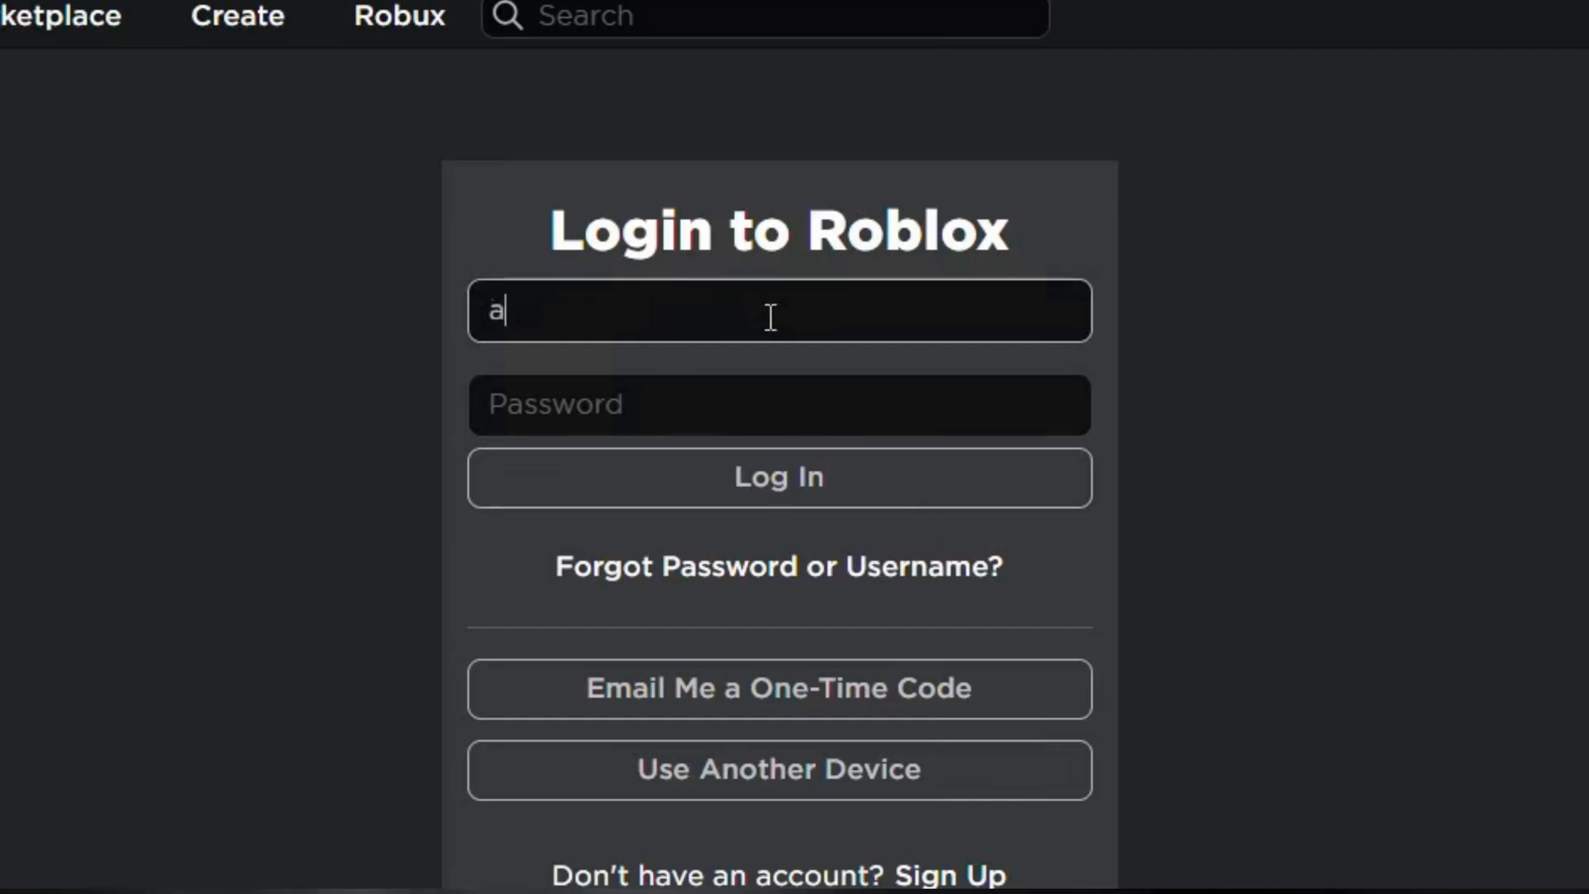
{"action": "type", "text": "sdjlkfl"}
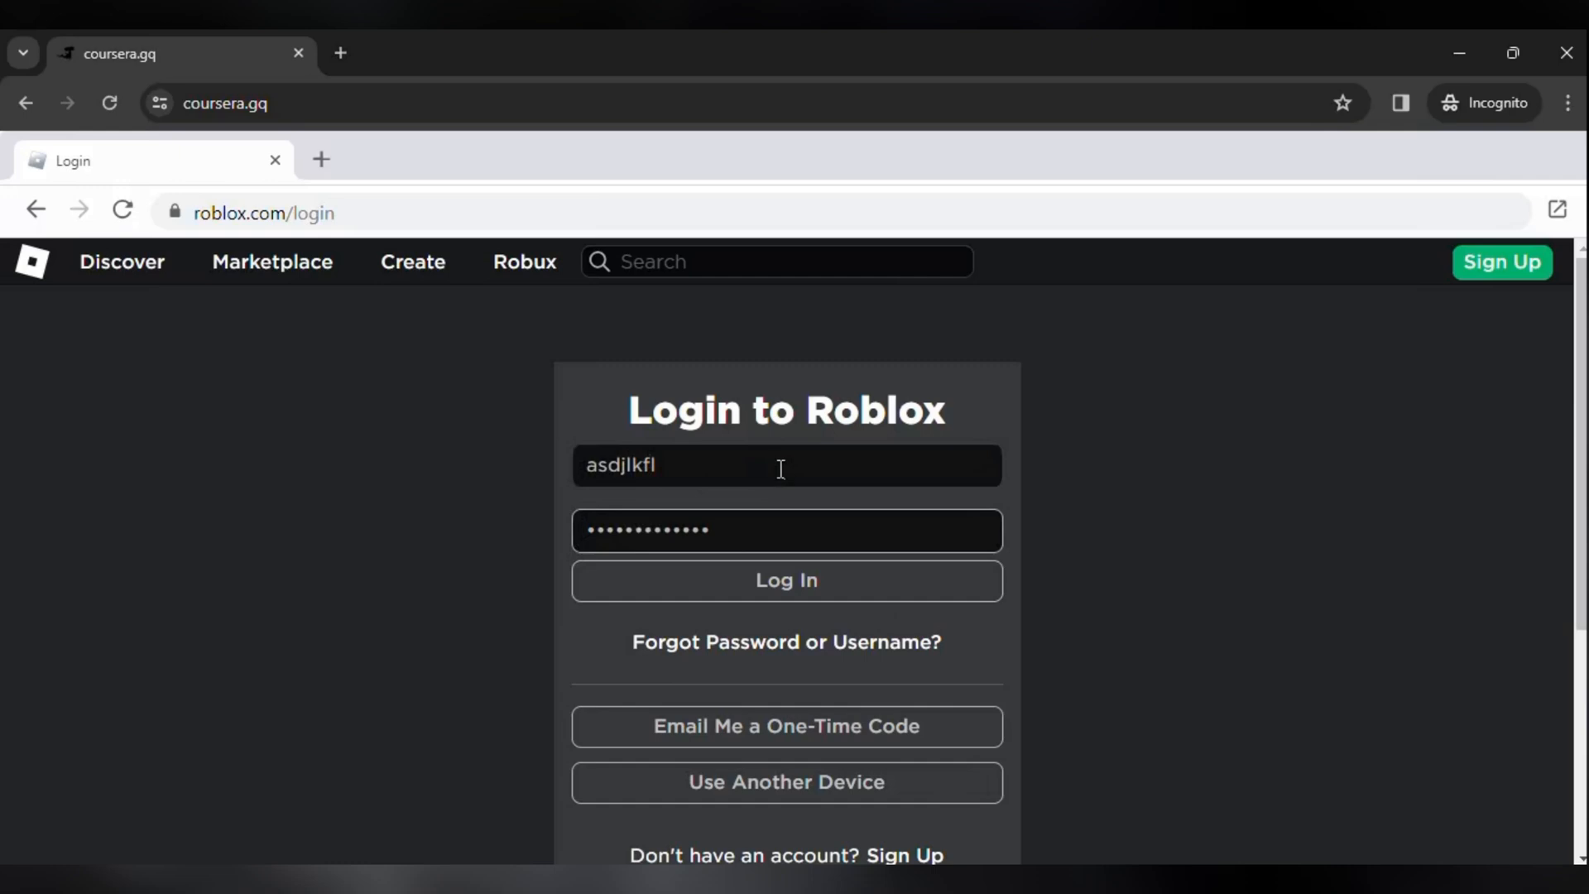
Submit the Roblox login, which is rejected as incorrect username or password.
{"action": "left_click", "coordinate": [784, 579]}
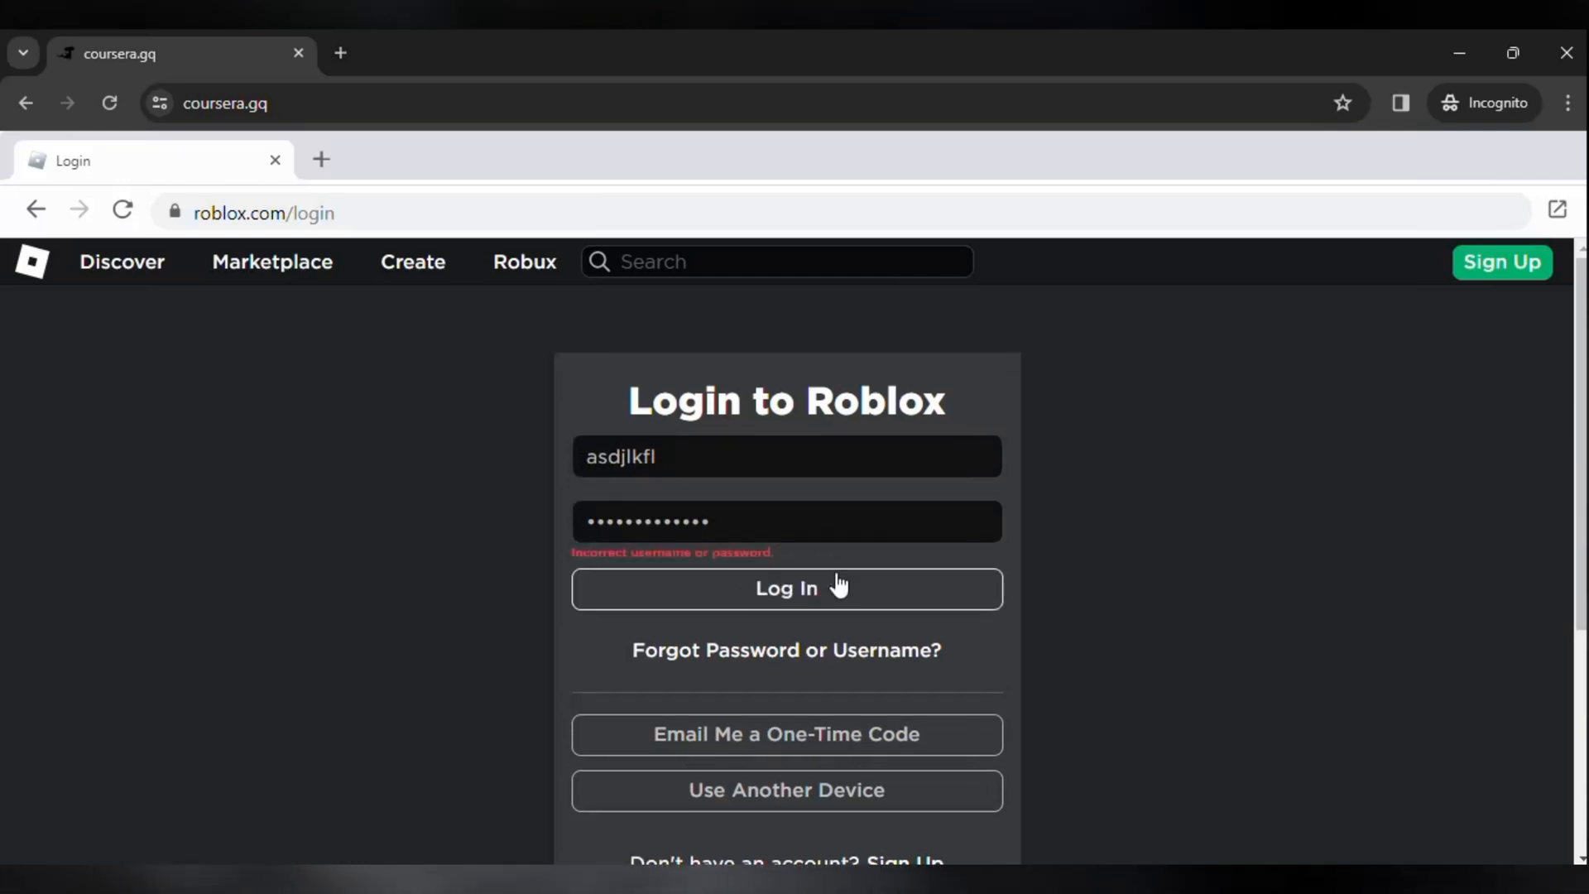
{"action": "left_click", "coordinate": [784, 588]}
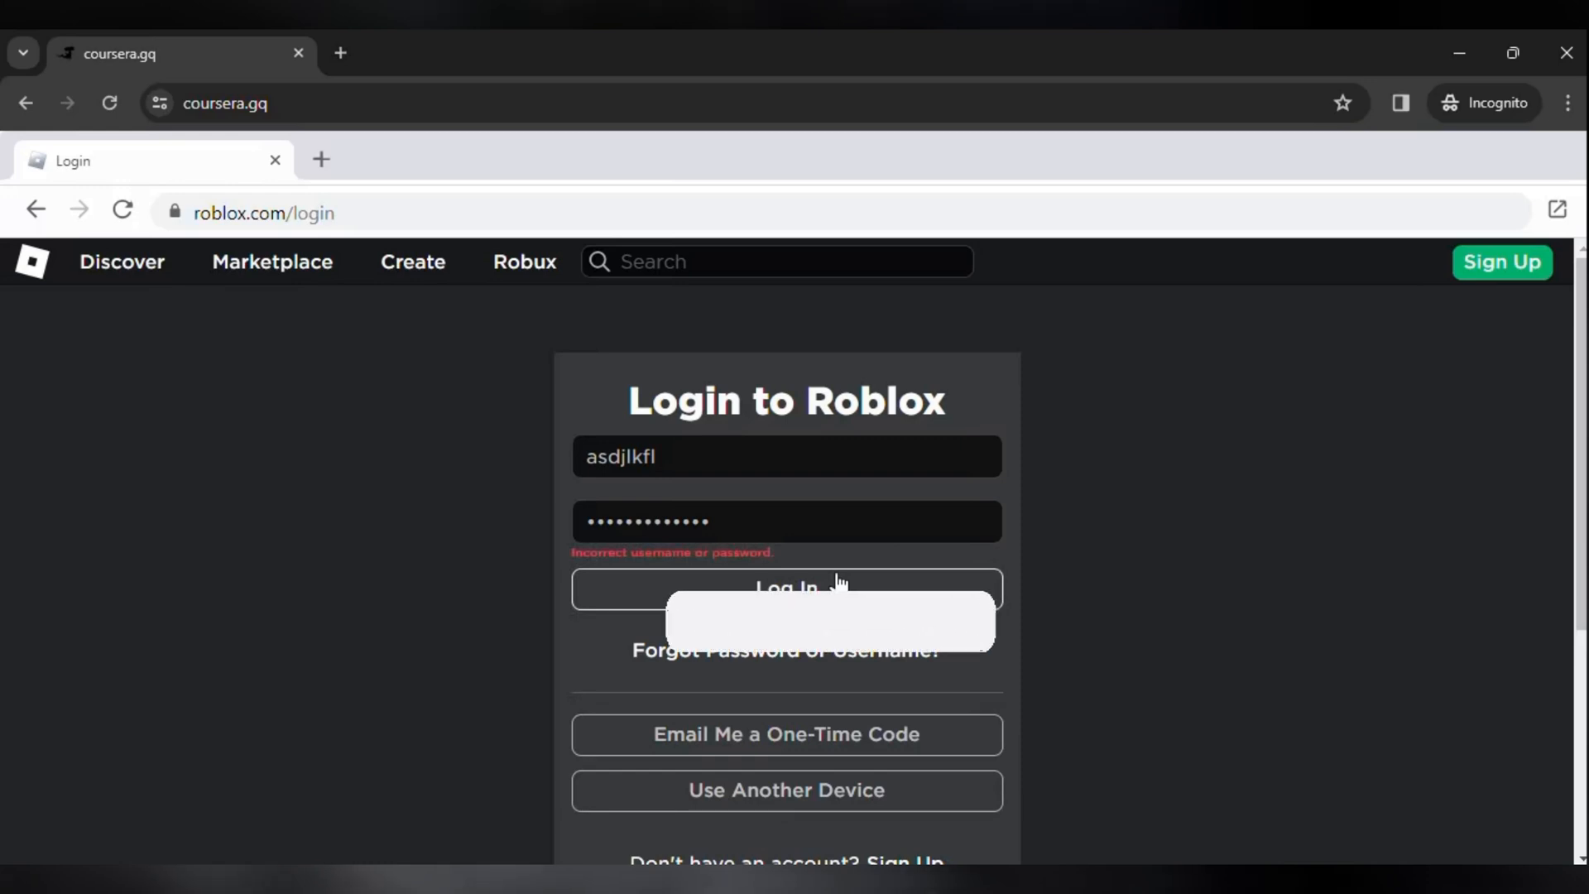